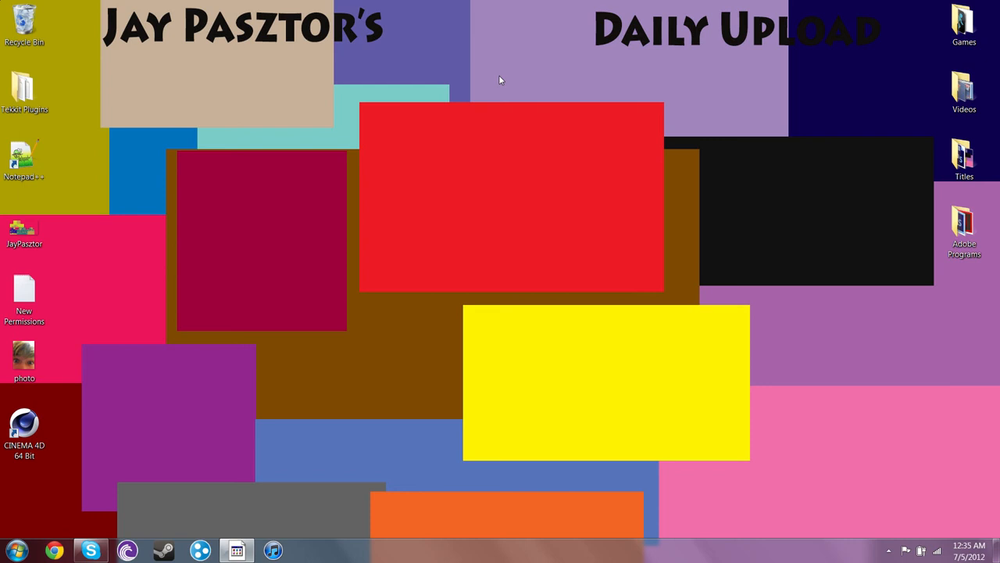
Select and open the Games folder on the desktop.
{"action": "left_click", "coordinate": [964, 22]}
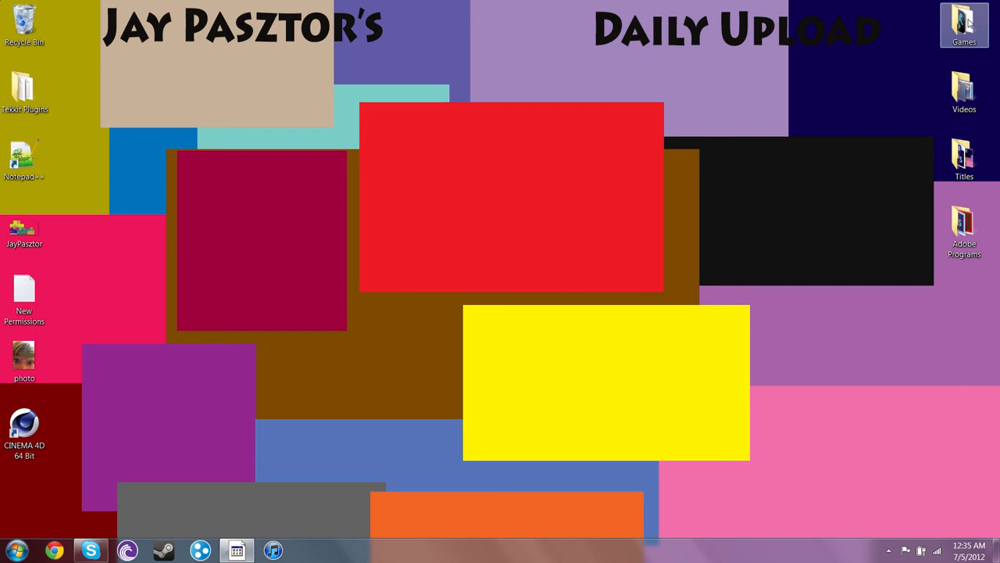
{"action": "double_click", "coordinate": [963, 20]}
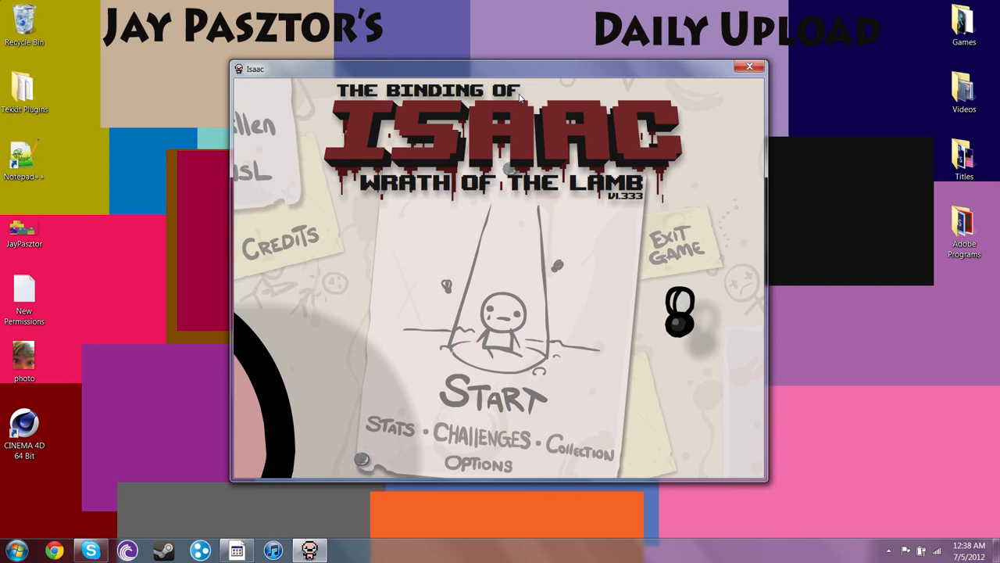
Delete all save data from the Collection screen and confirm YES.
{"action": "left_click", "coordinate": [477, 464]}
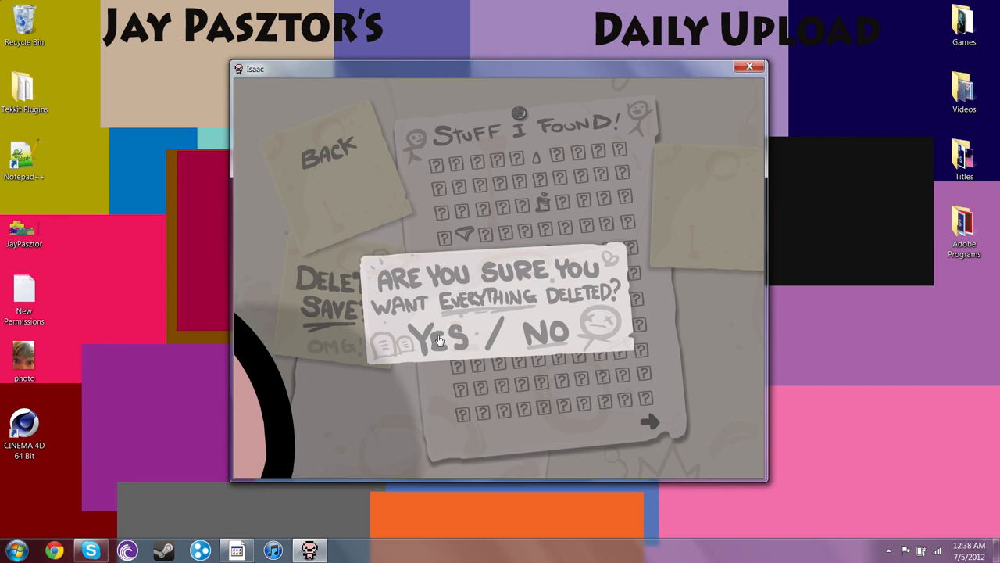
{"action": "left_click", "coordinate": [440, 335]}
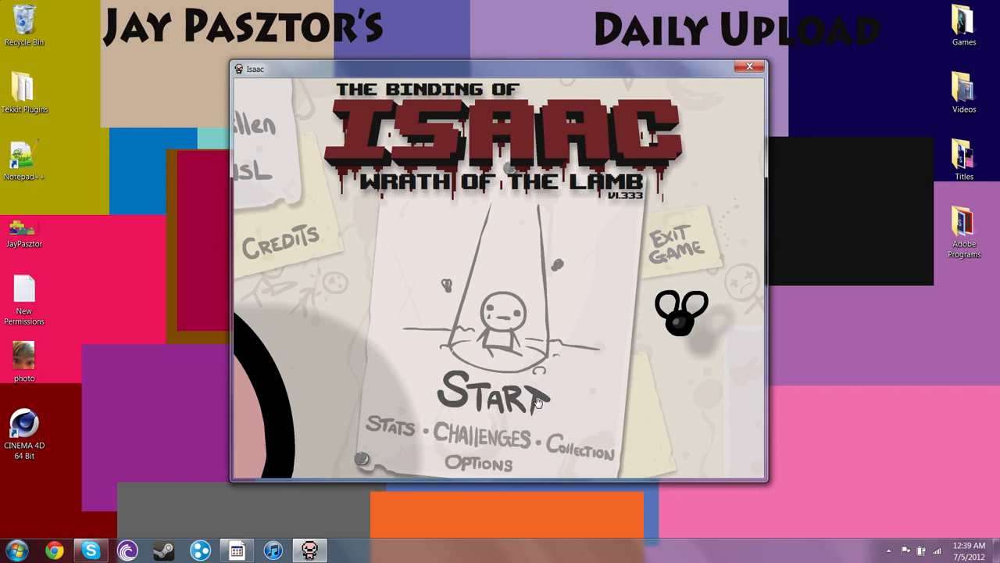
Start a new game and select Isaac as the character.
{"action": "left_click", "coordinate": [493, 396]}
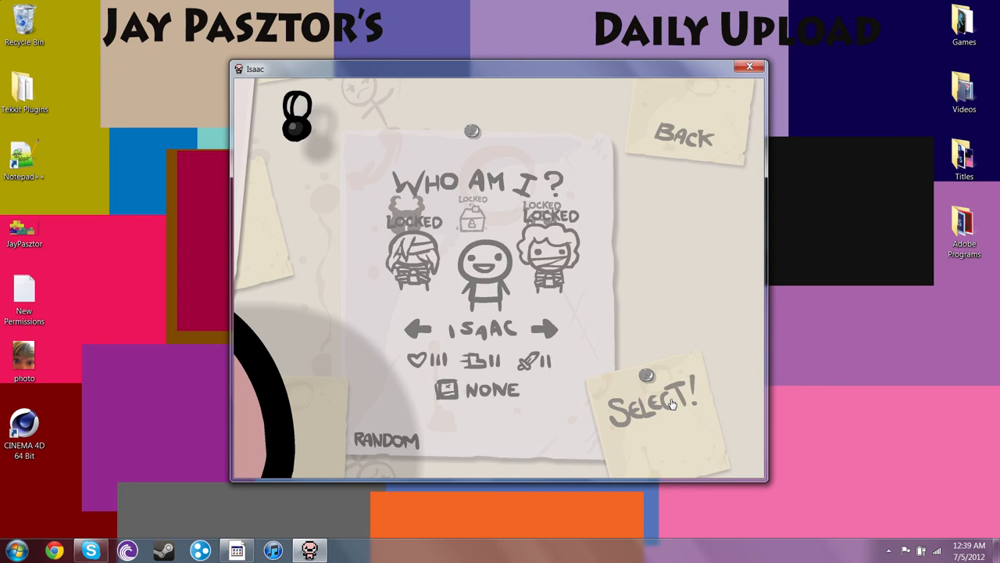
{"action": "left_click", "coordinate": [657, 402]}
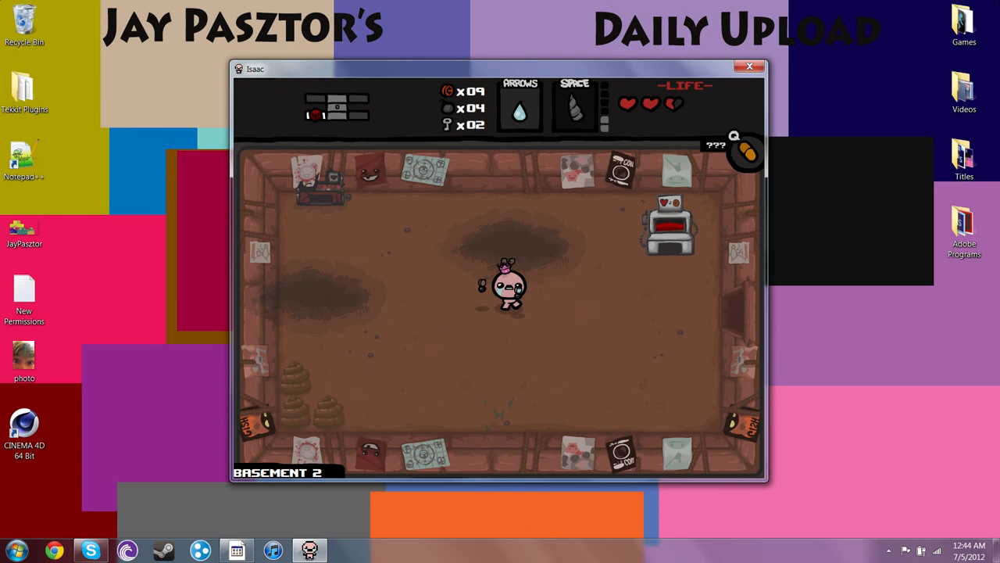
Walk Isaac right out of the gambling room into the rock-filled room.
{"action": "key", "text": "Right"}
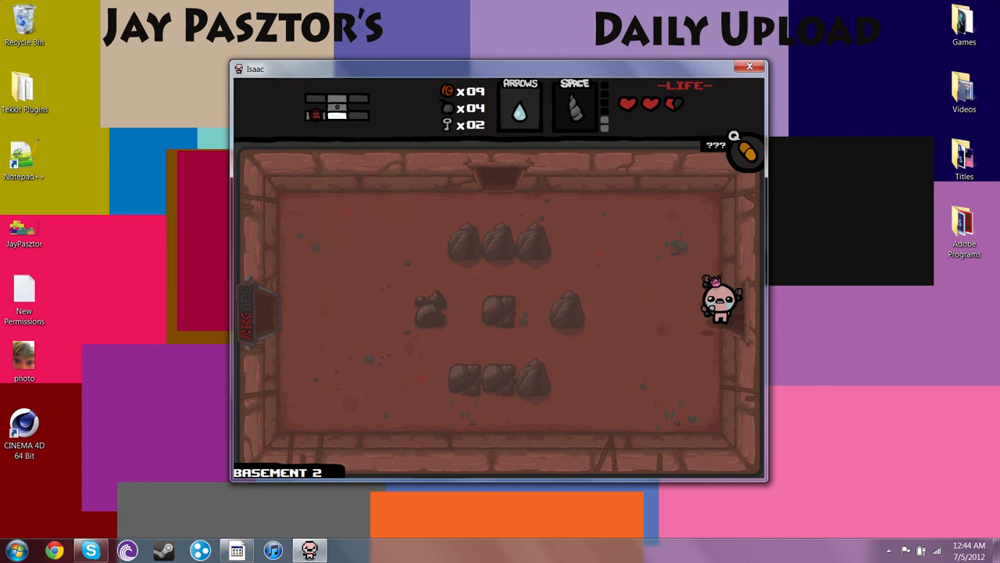